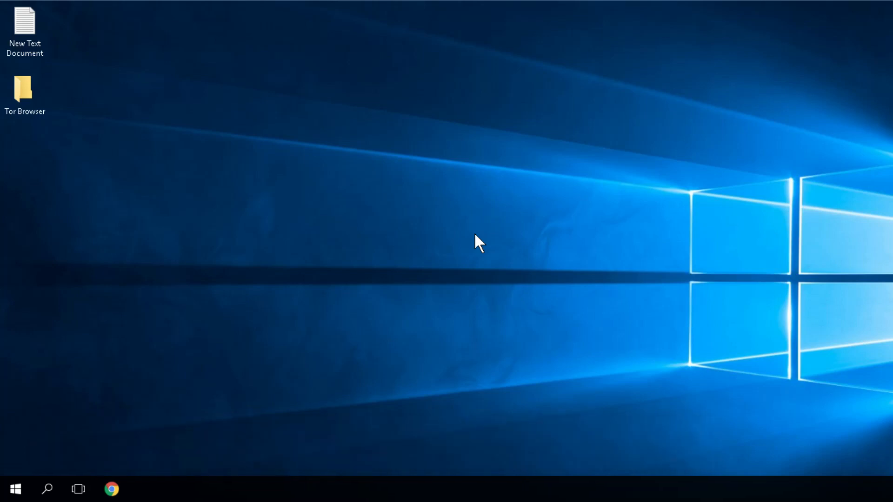
# - Launch Device Manager via Win+X and expand the Universal Serial Bus controllers category
pyautogui.press('Win+x')
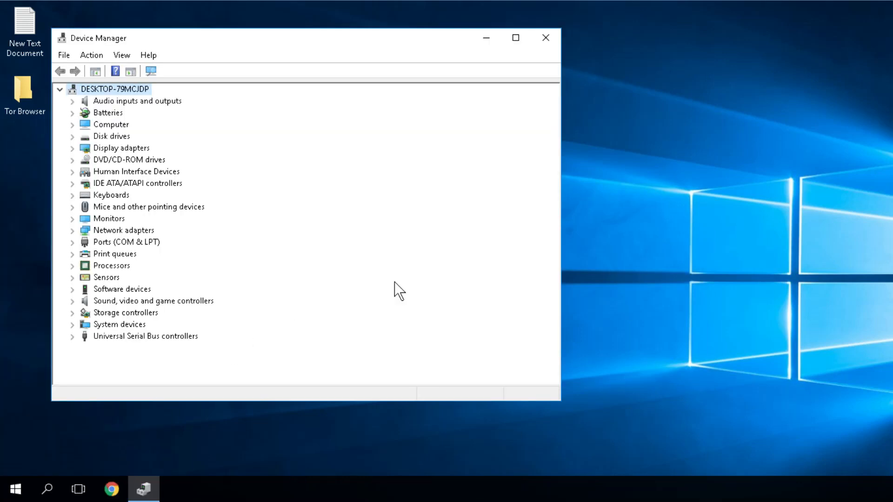
pyautogui.moveTo(104, 344)
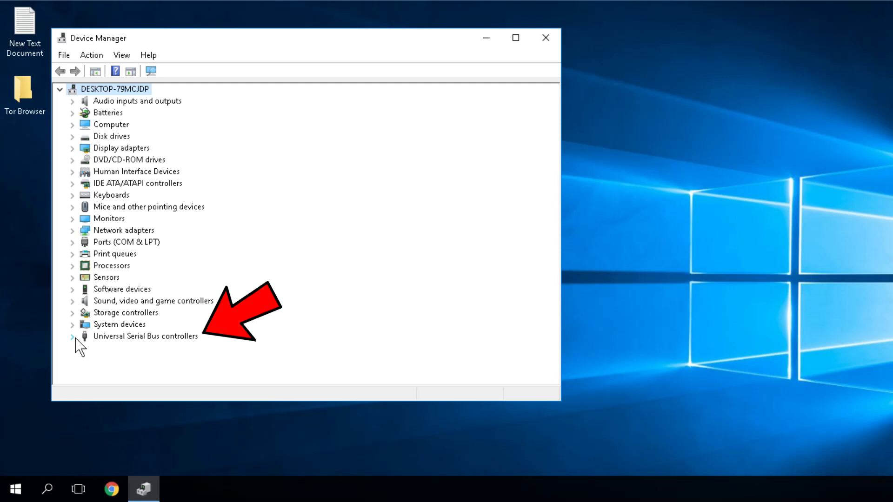
pyautogui.click(72, 335)
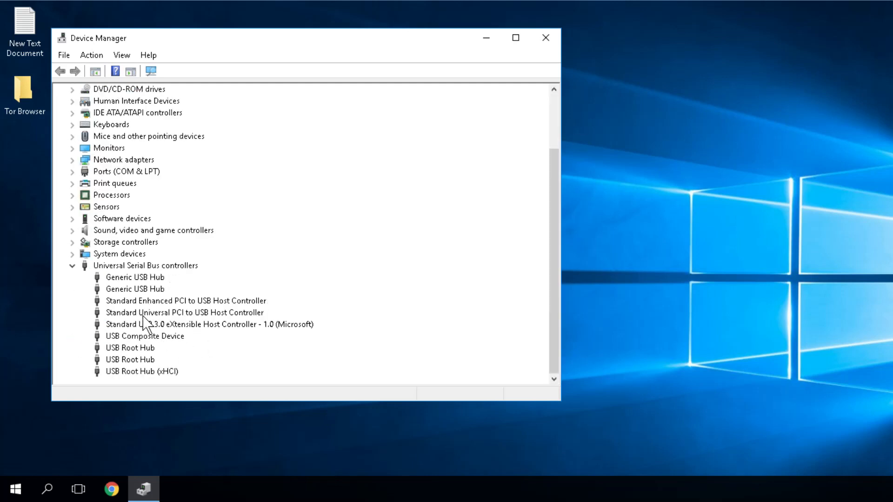
pyautogui.rightClick(135, 277)
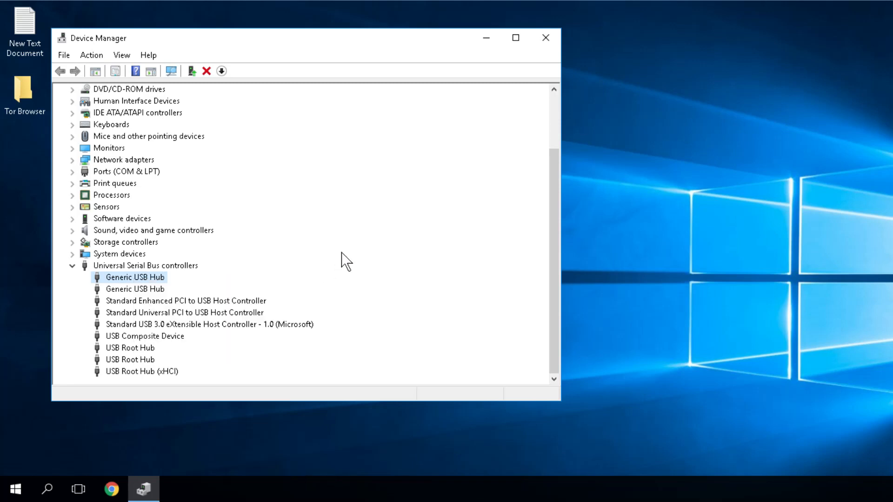
pyautogui.moveTo(346, 264)
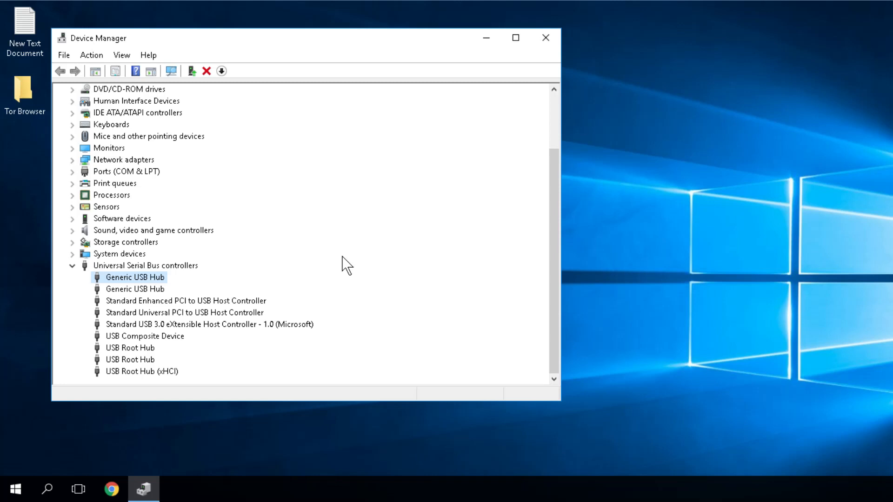
pyautogui.click(72, 265)
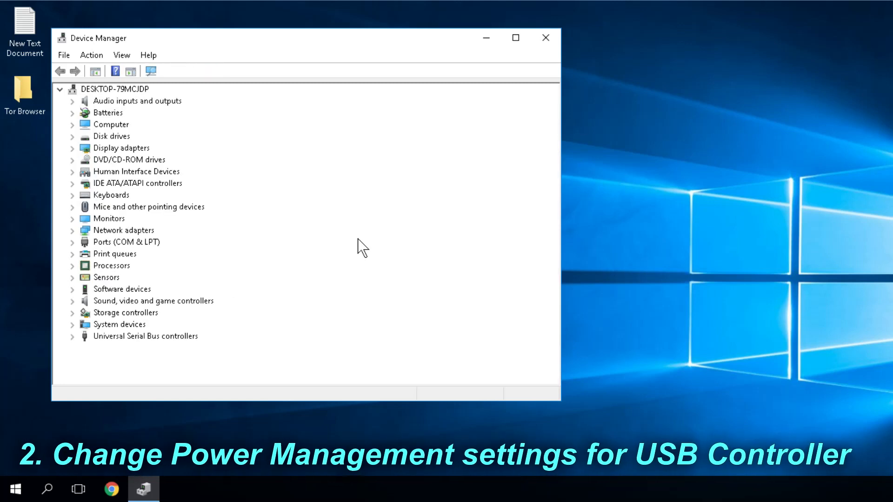
pyautogui.moveTo(77, 357)
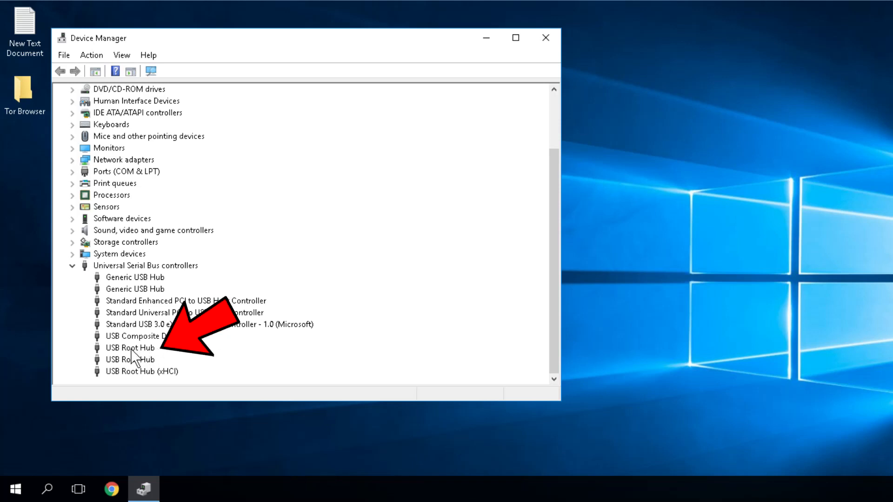
# - In the USB Root Hub's Power Management, disallow turning off the device to save power and confirm
pyautogui.click(131, 347)
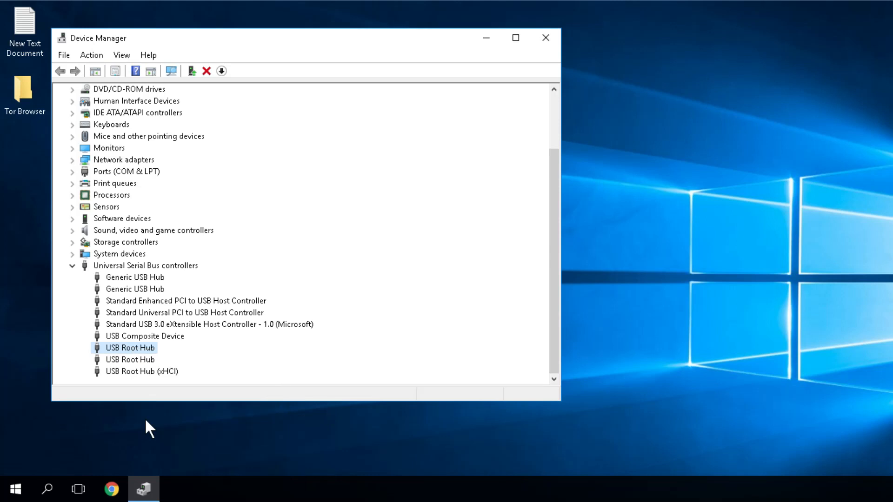
pyautogui.doubleClick(130, 347)
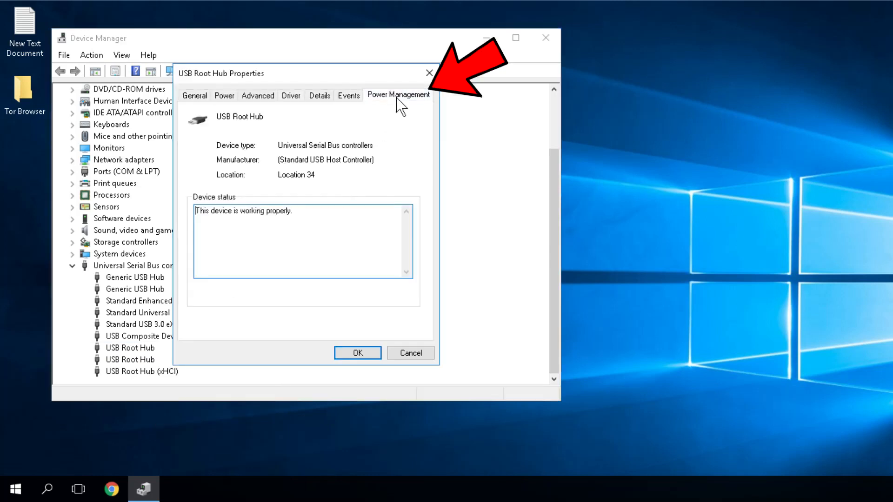
pyautogui.click(399, 95)
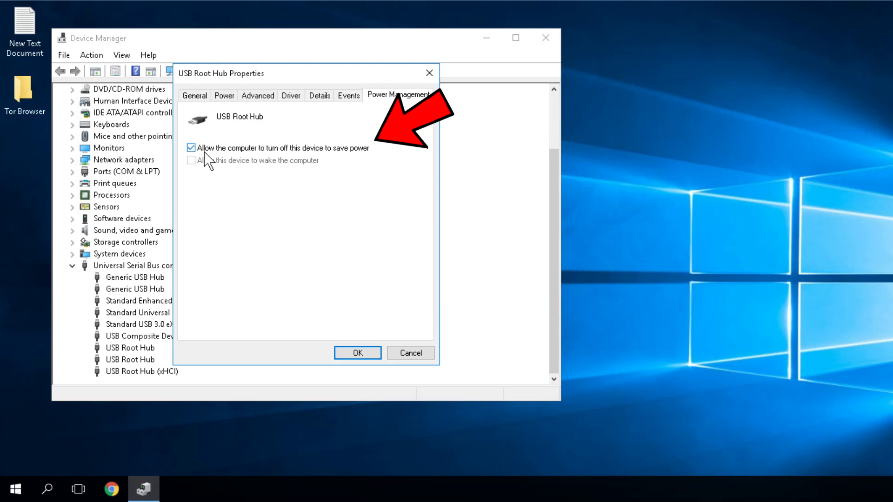
pyautogui.moveTo(346, 187)
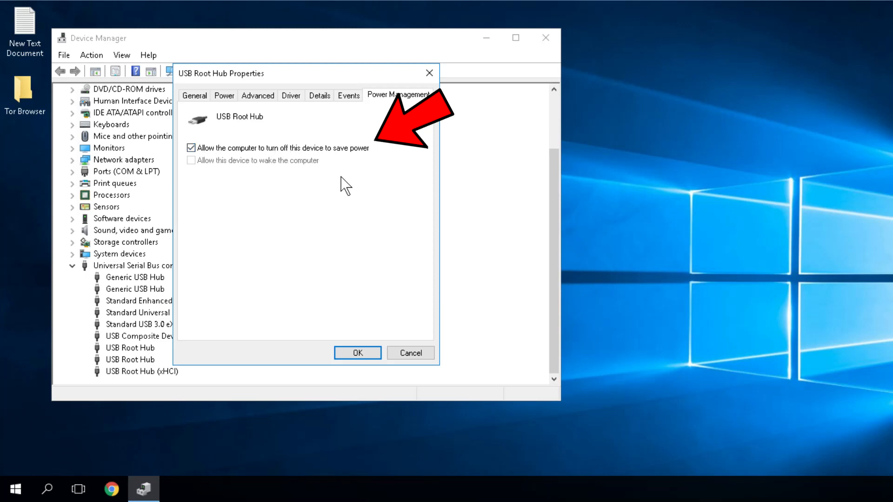
pyautogui.moveTo(252, 189)
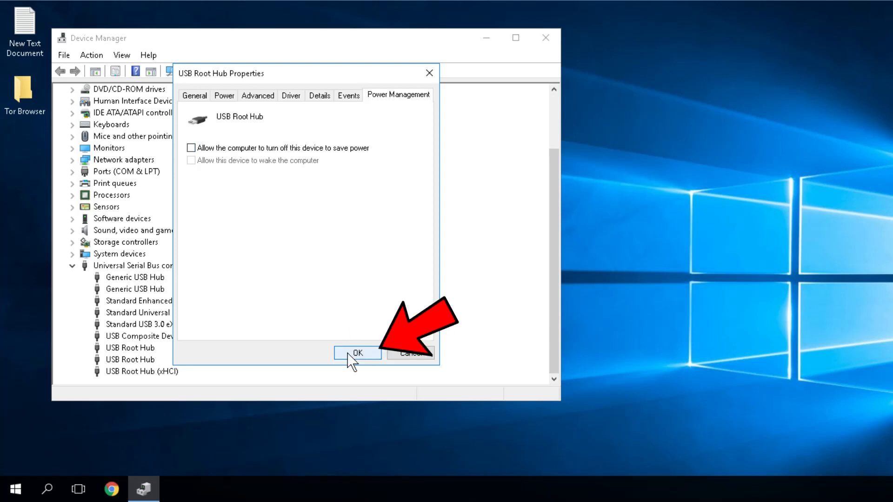
pyautogui.click(357, 353)
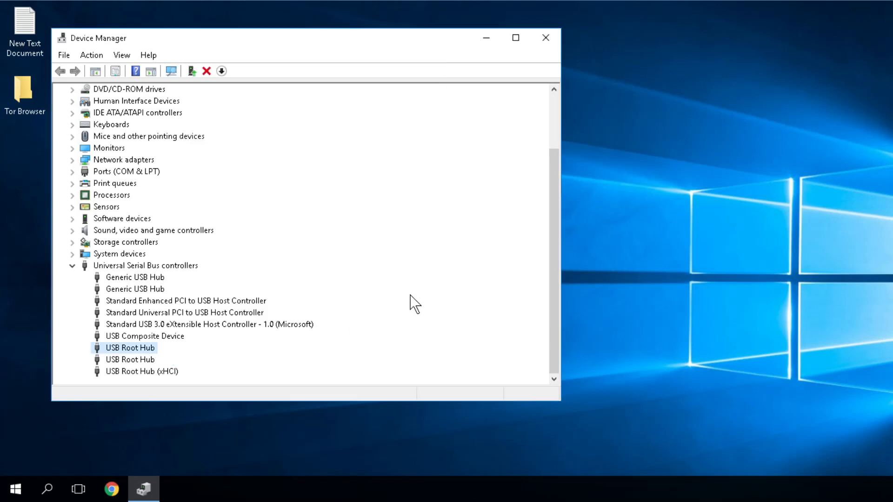
pyautogui.moveTo(415, 249)
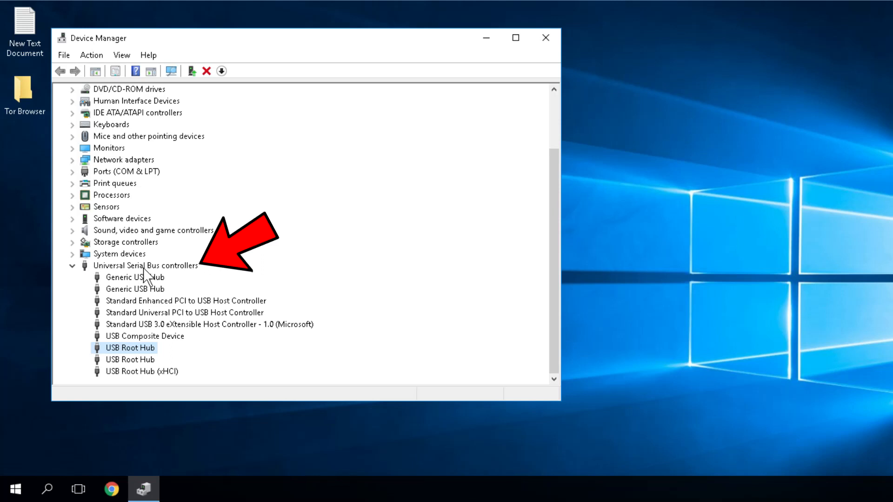
pyautogui.rightClick(135, 277)
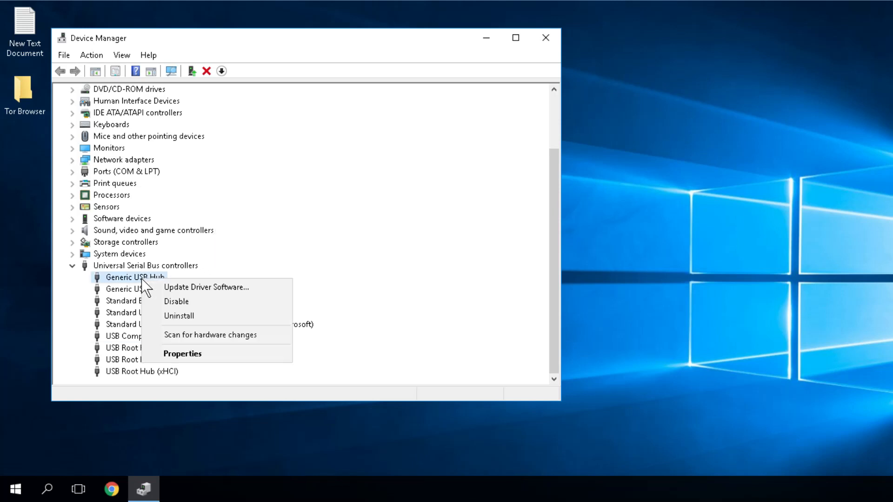
pyautogui.moveTo(179, 316)
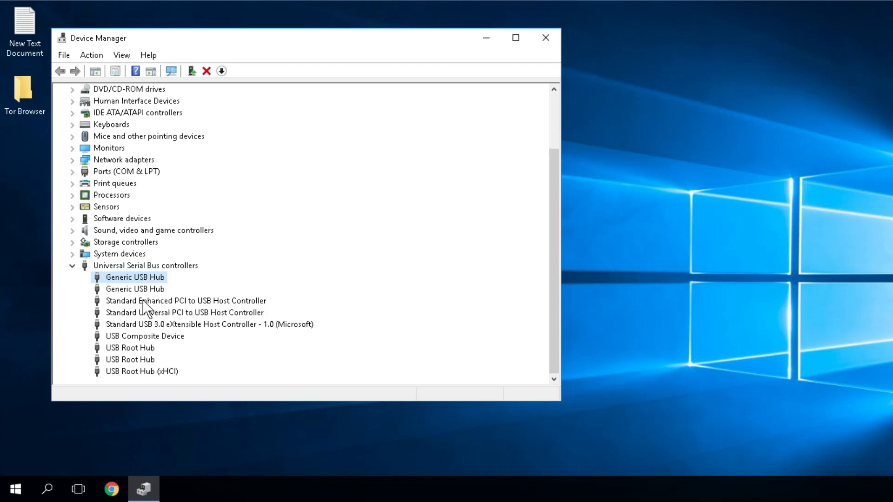
pyautogui.moveTo(235, 283)
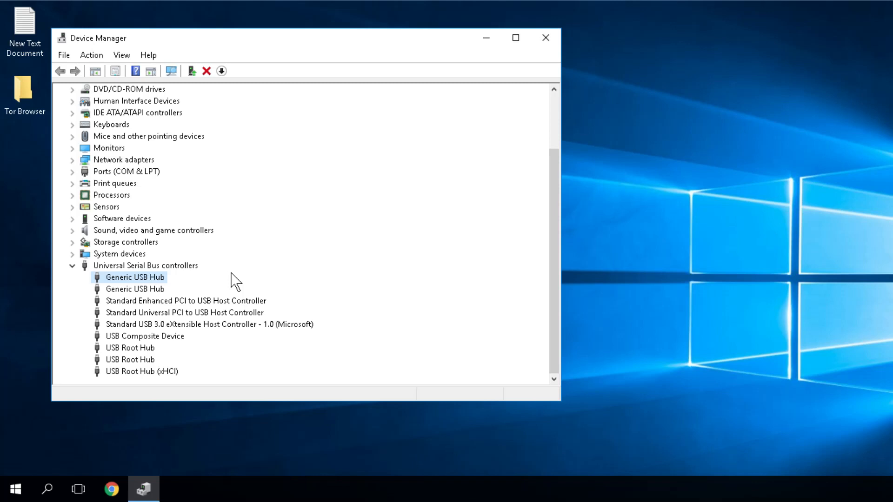
pyautogui.click(545, 37)
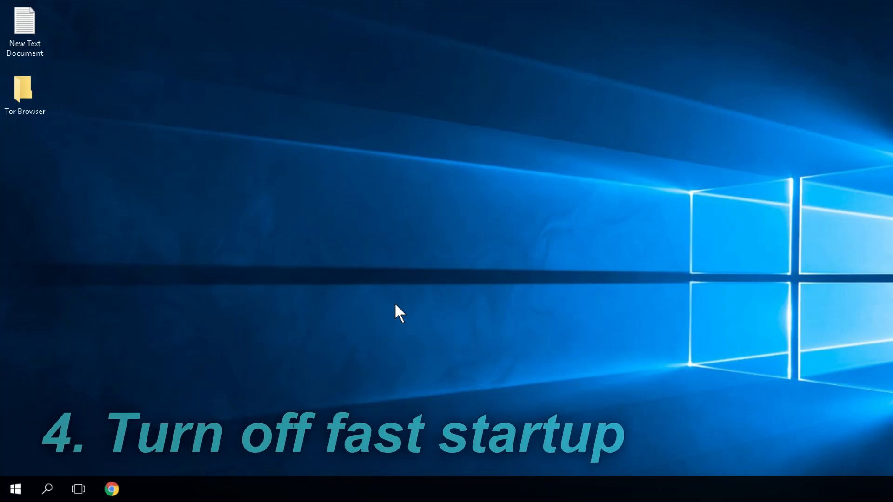
# - Reach Control Panel's Power Options power-button page and unlock the unavailable shutdown settings
pyautogui.press('Win+X')
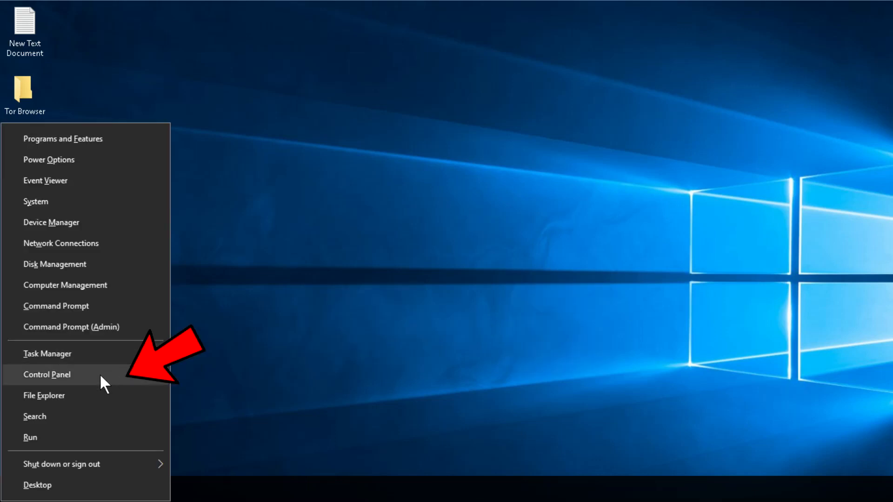
pyautogui.click(46, 374)
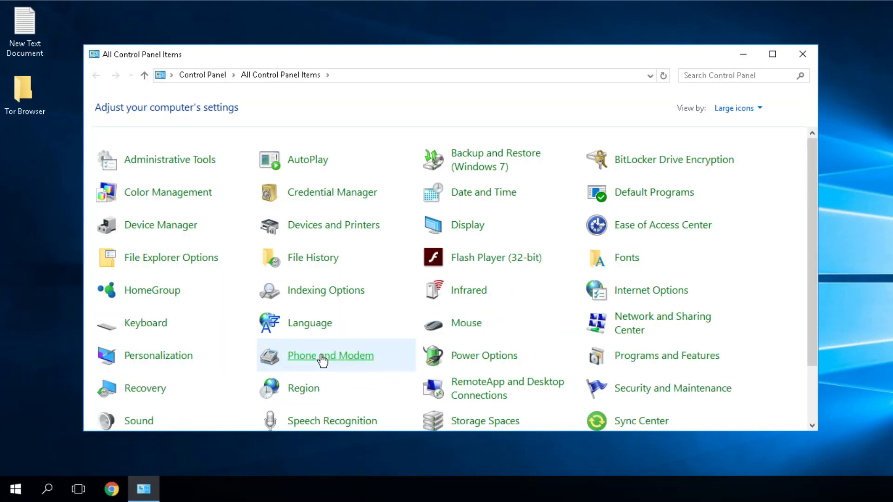
pyautogui.click(484, 356)
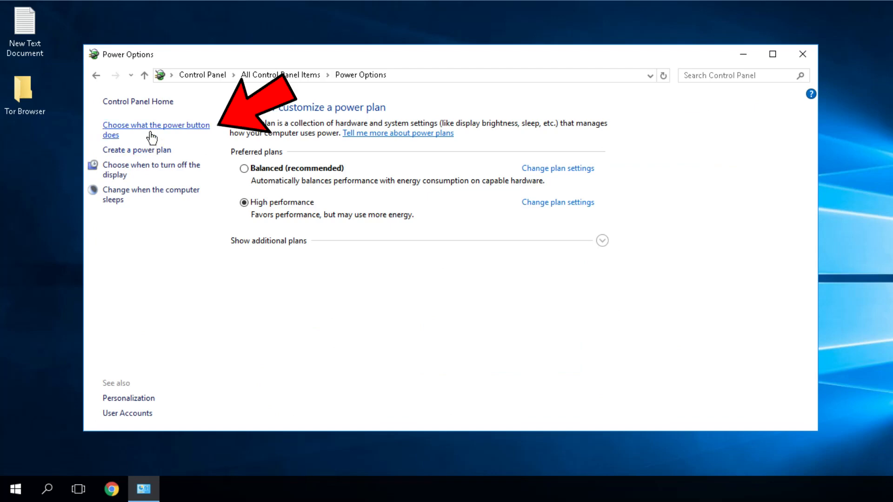
pyautogui.click(156, 130)
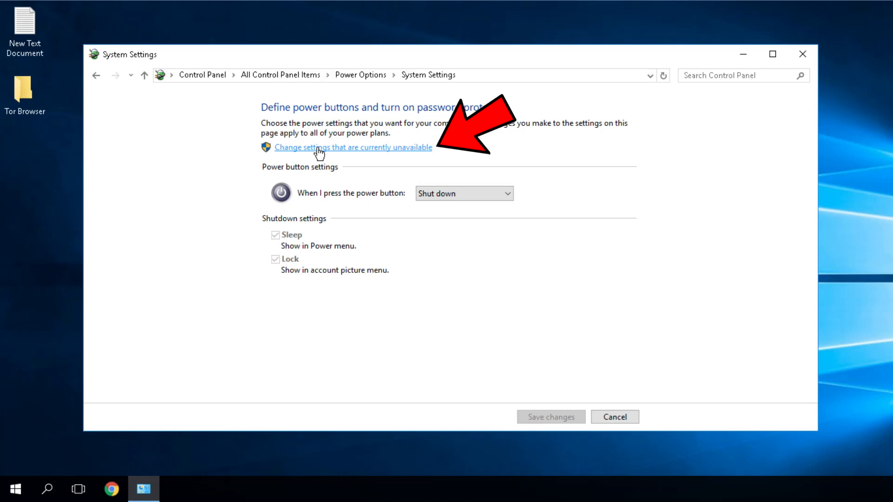
pyautogui.click(353, 147)
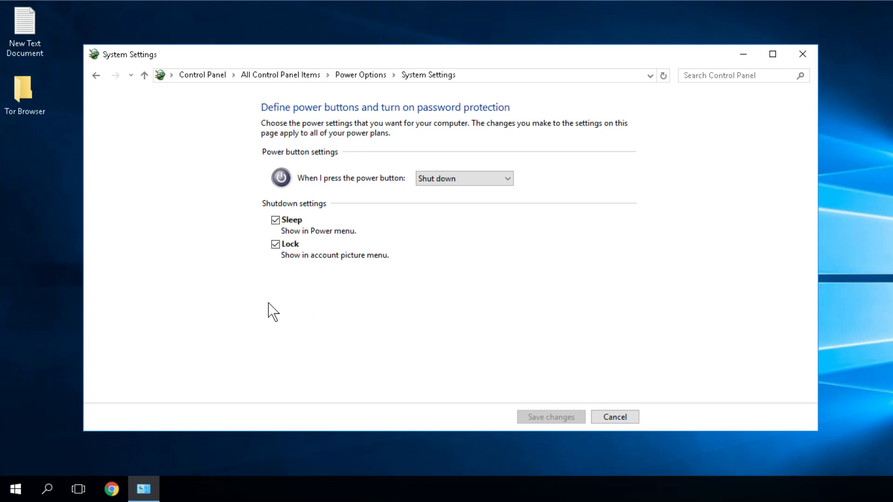
pyautogui.moveTo(284, 307)
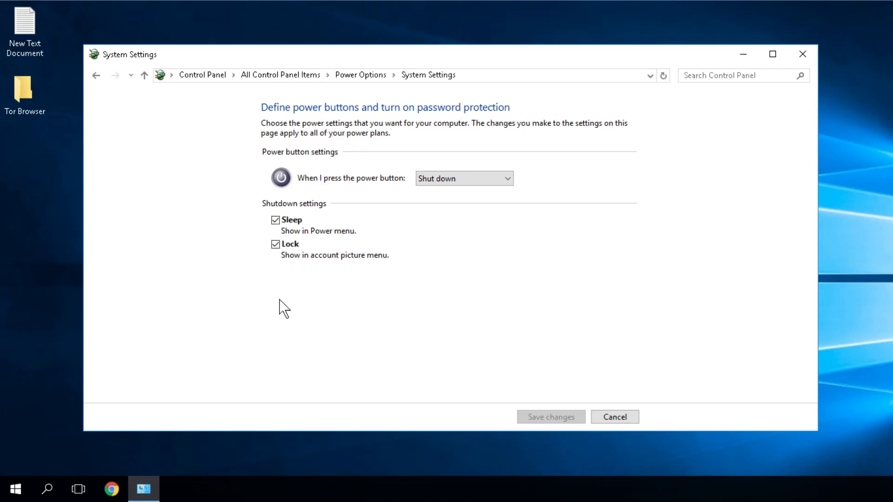